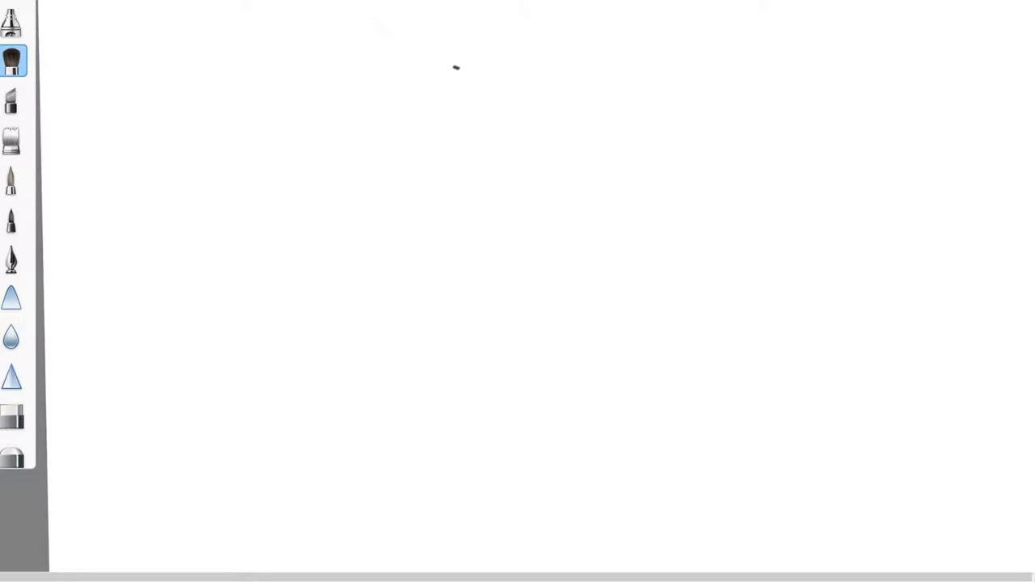
- Write a short handwritten message at top left and give the speech bubble a pointed tail
left_click_drag(110, 57, 239, 19)
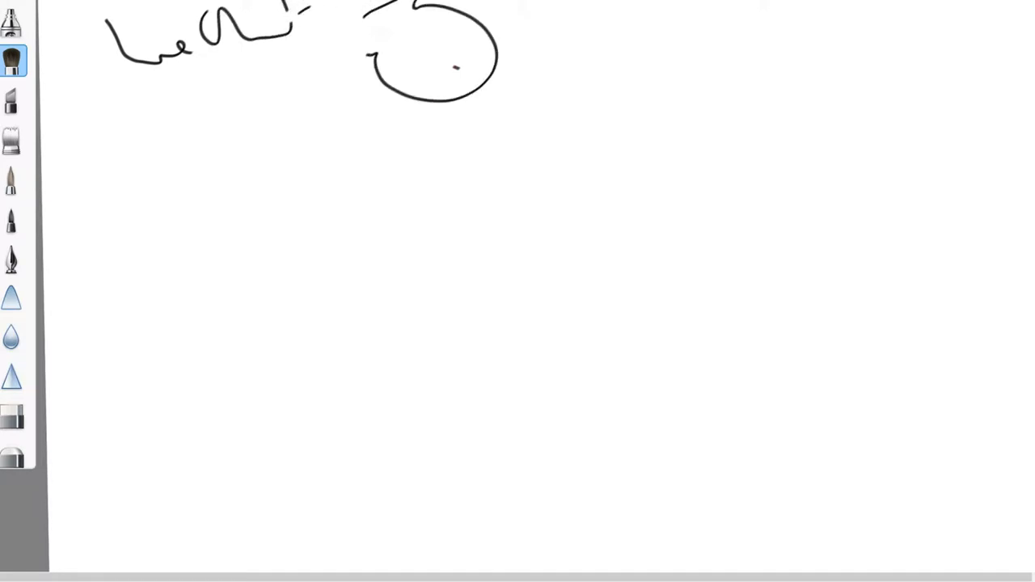
left_click_drag(372, 30, 364, 56)
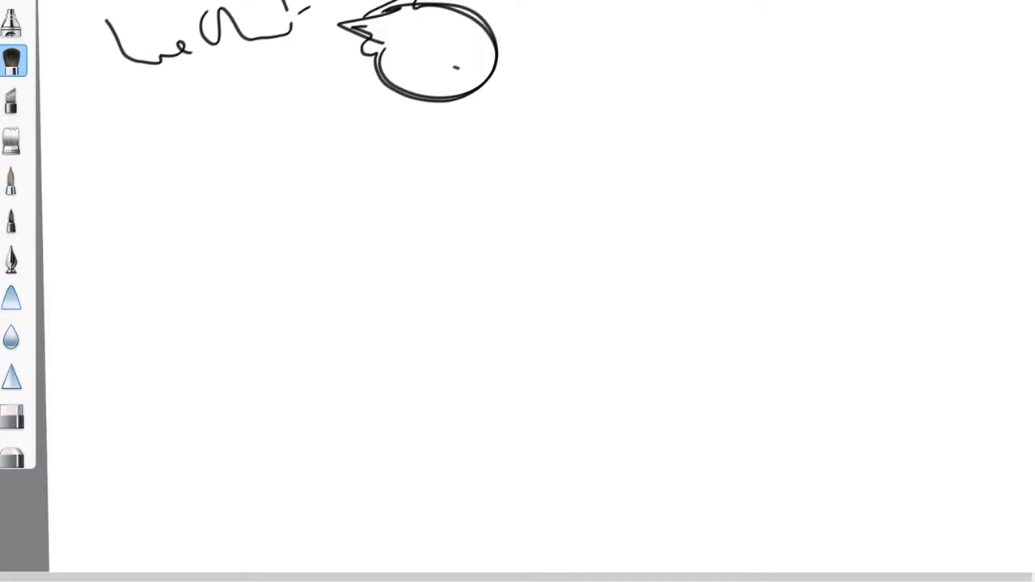
mouse_move(178, 165)
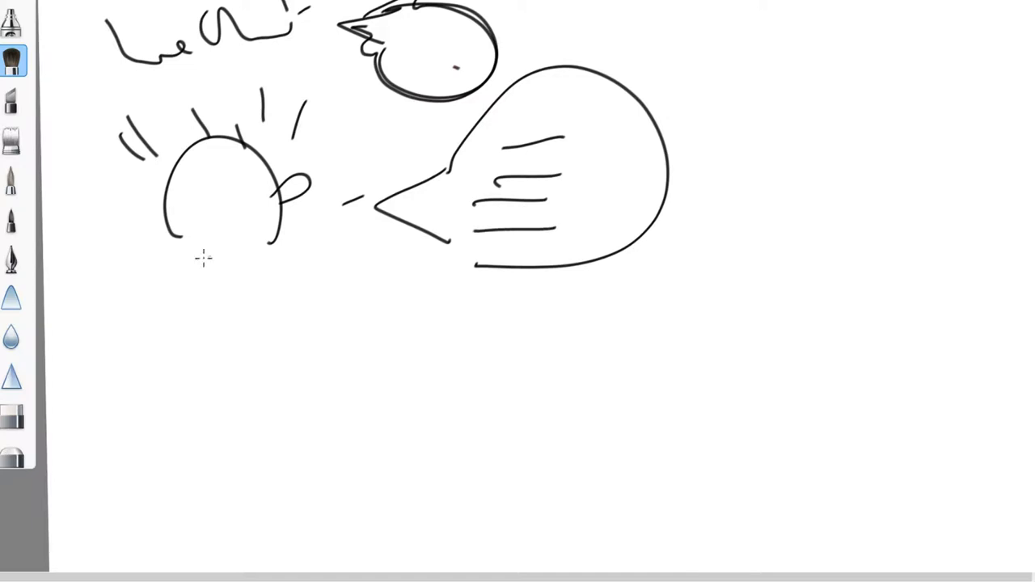
- Draw the small figure's head, body and arm facing the large bubble
left_click_drag(181, 246, 202, 275)
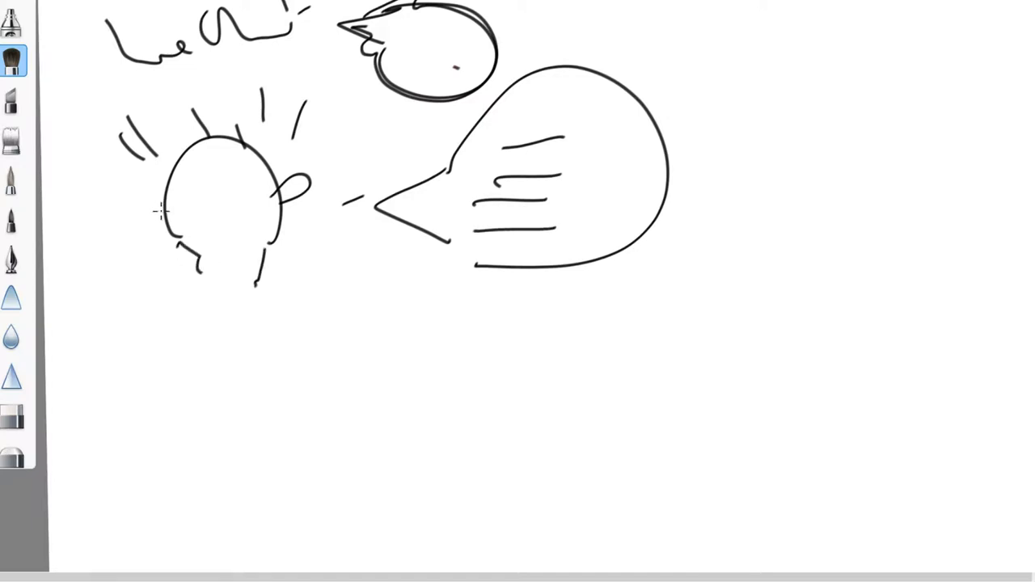
left_click_drag(162, 210, 126, 243)
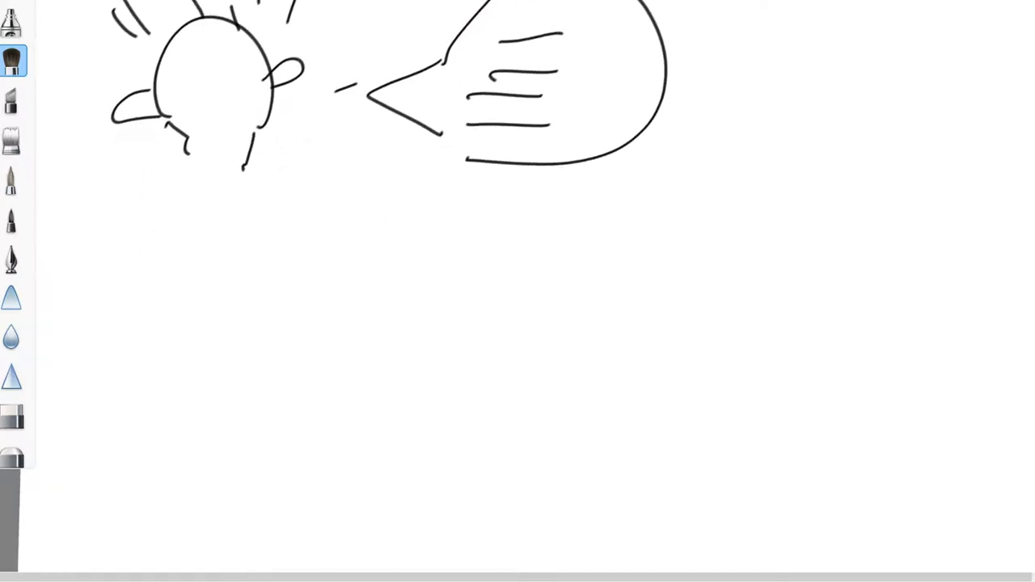
- Paste the nodding-flan 'Sure' emoticon and position it on the right below the chat
left_click_drag(440, 143, 488, 153)
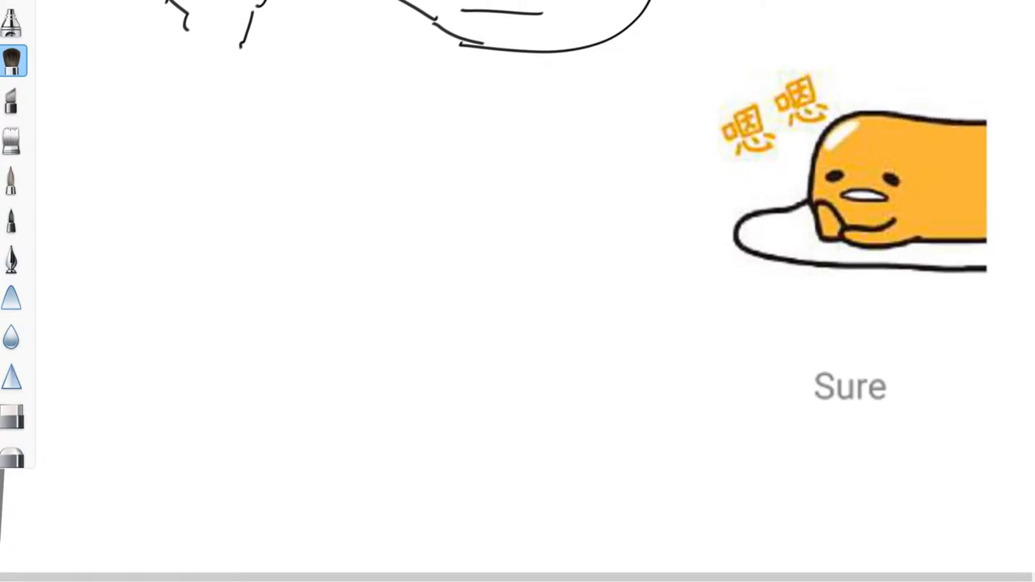
- Draw a flan sitting on a plate and shade its caramel top brown
left_click_drag(170, 159, 159, 218)
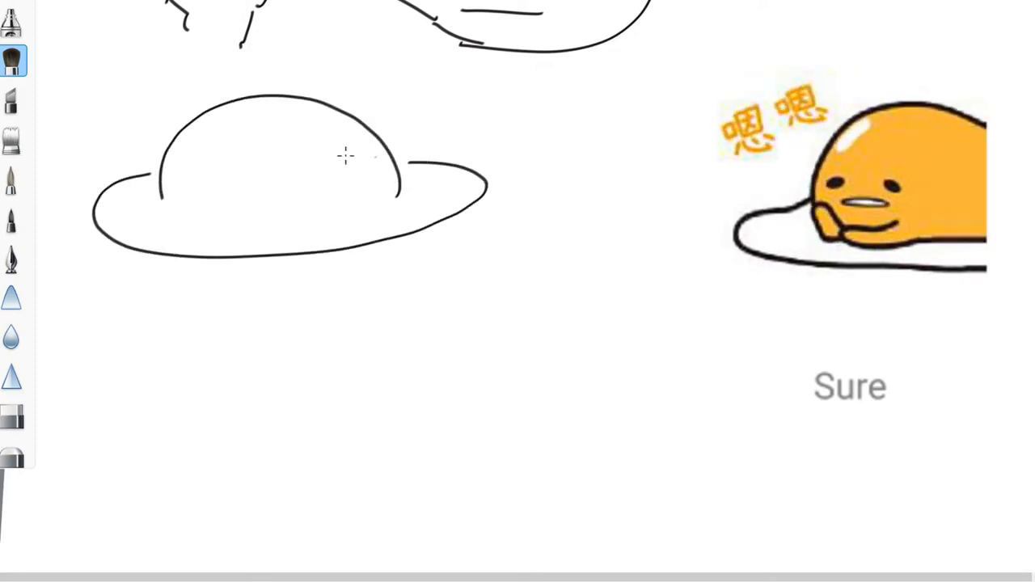
left_click_drag(165, 209, 408, 209)
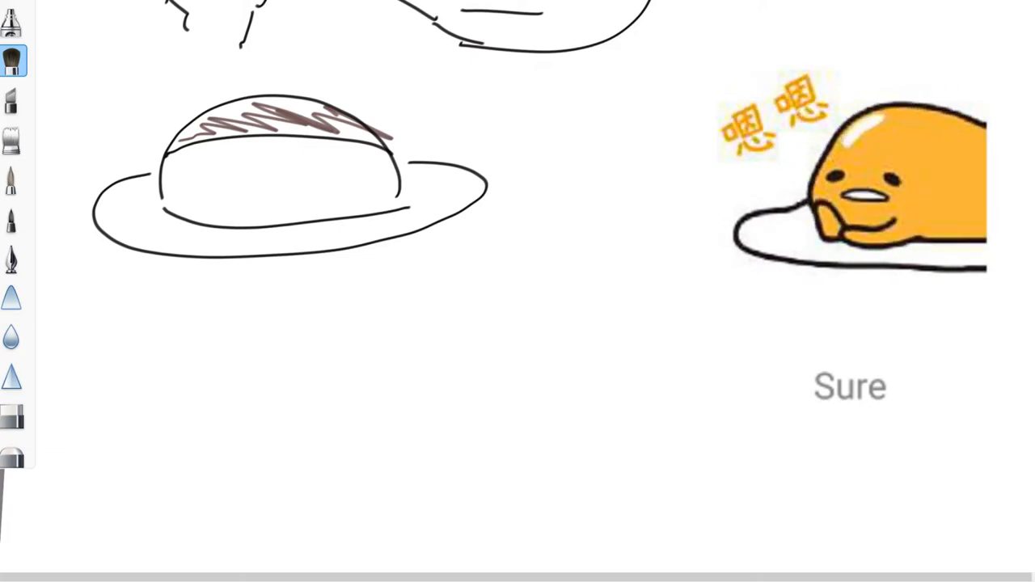
- Color the flan's body yellow and add a fork and knife beside the plate
left_click_drag(337, 159, 372, 175)
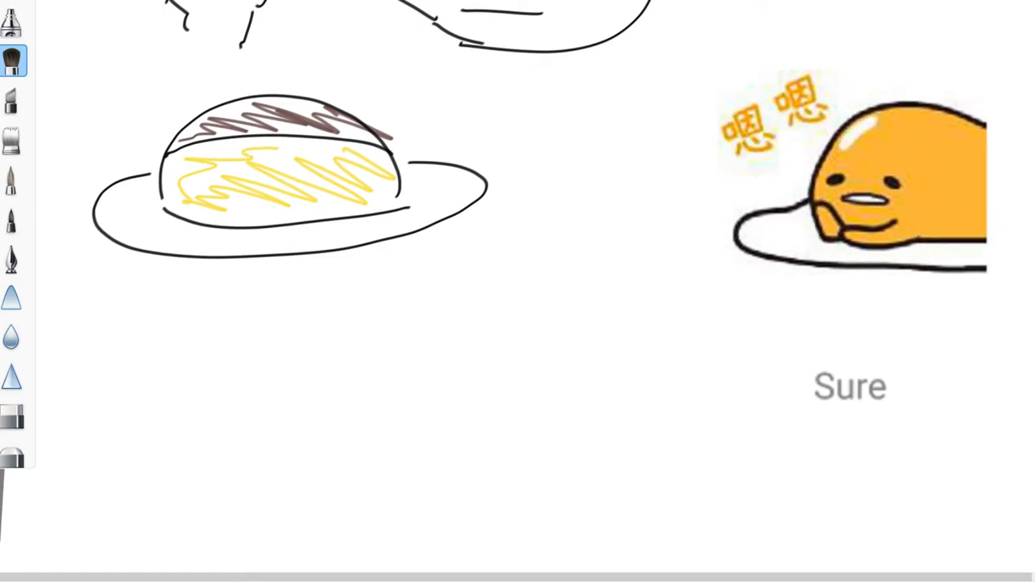
left_click_drag(534, 230, 530, 304)
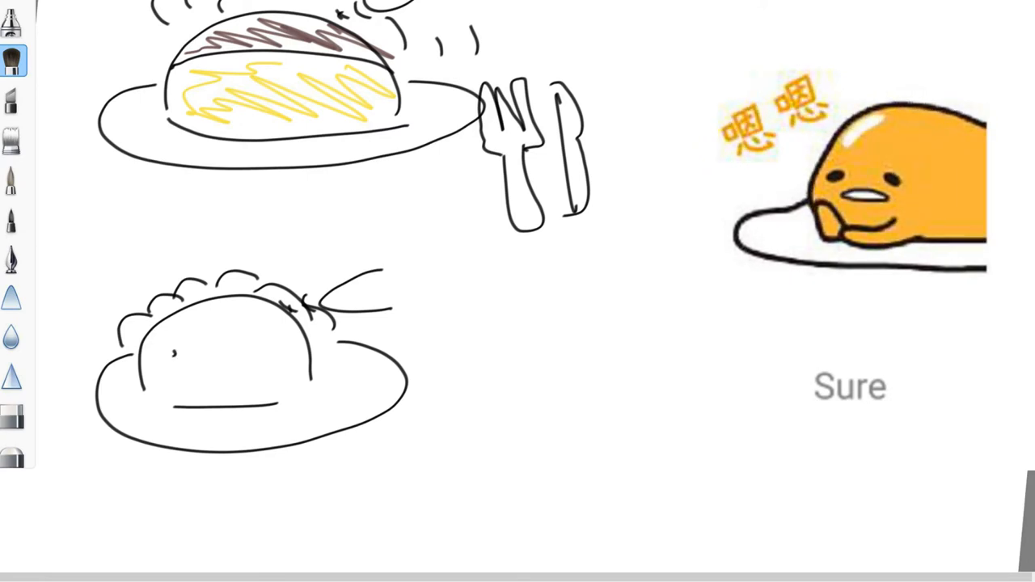
- Give the second, lying flan a small sleepy face
left_click_drag(154, 356, 181, 372)
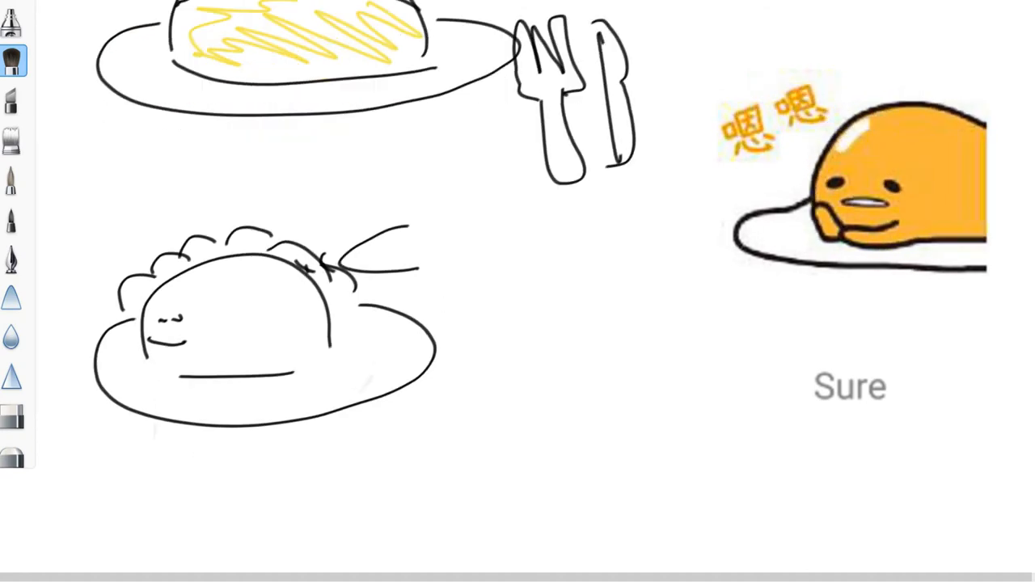
scroll("down", 3)
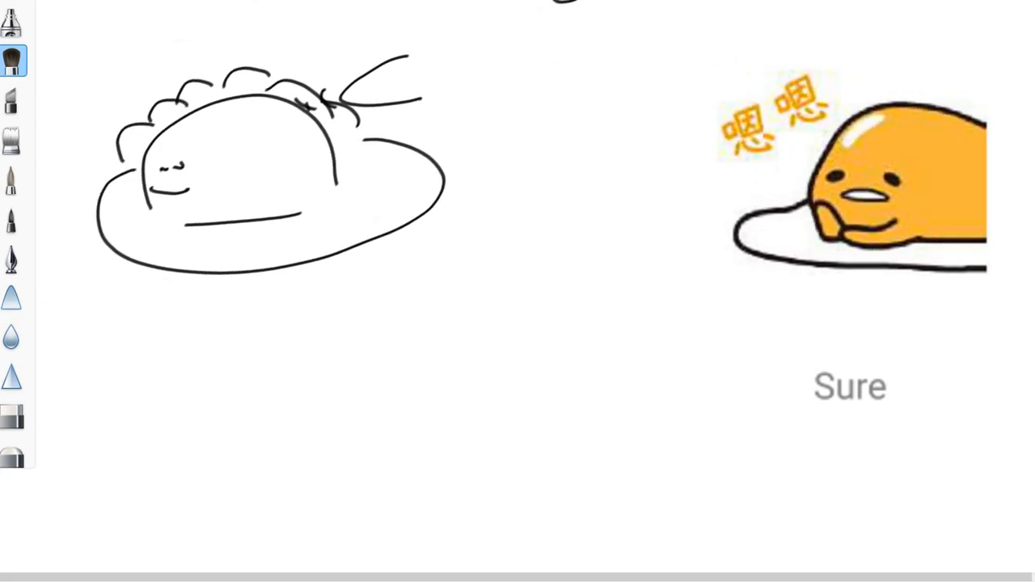